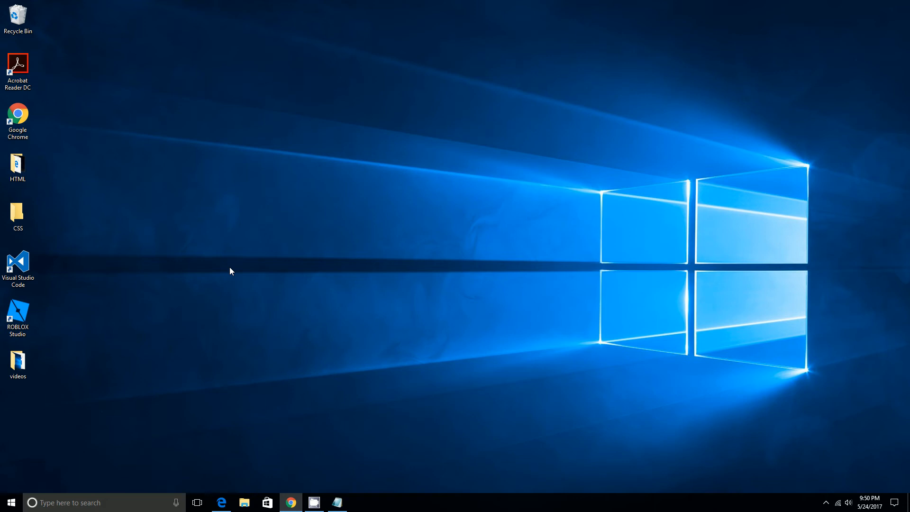
{"action": "mouse_move", "coordinate": [223, 497]}
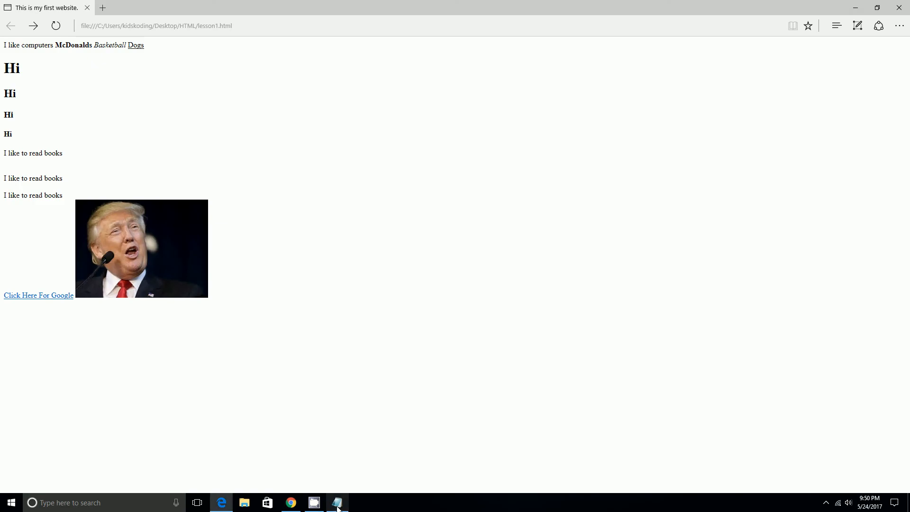
Add title="Hi i am Donald J Trump" to the img tag after src.
{"action": "left_click", "coordinate": [336, 502]}
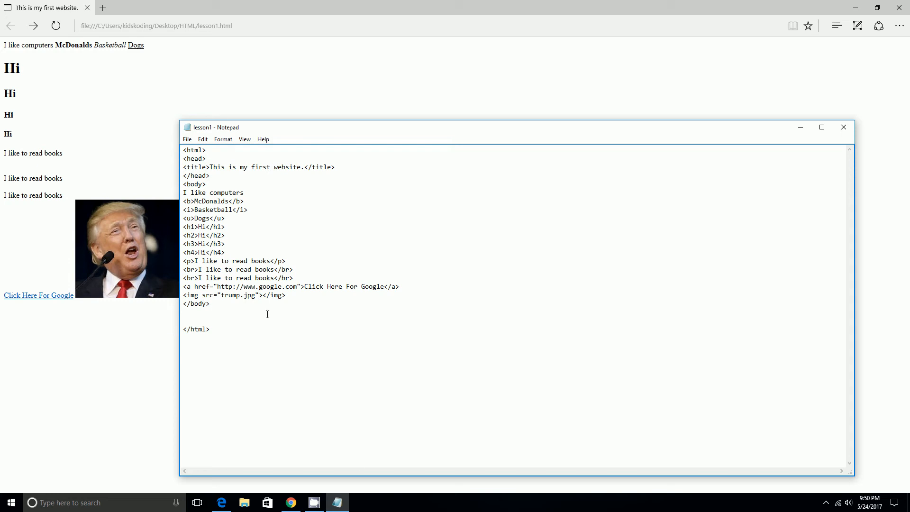
{"action": "mouse_move", "coordinate": [236, 328]}
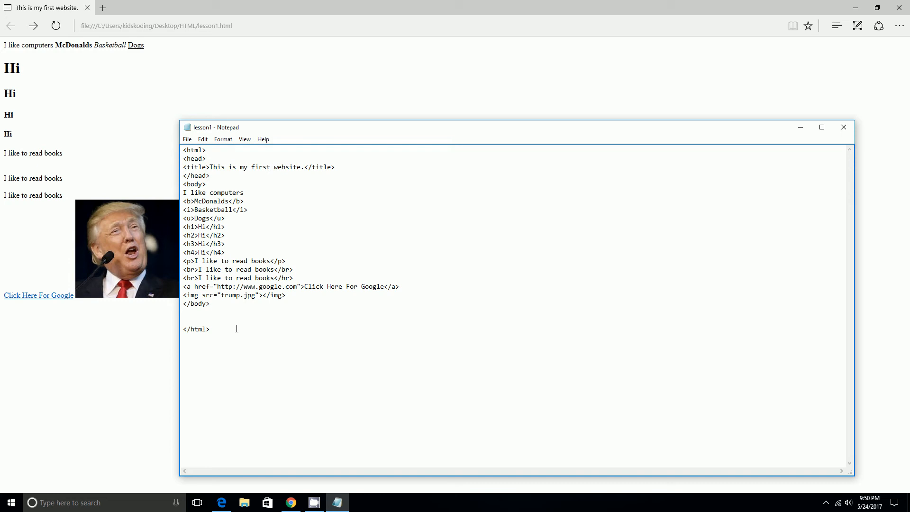
{"action": "type", "text": "\" \""}
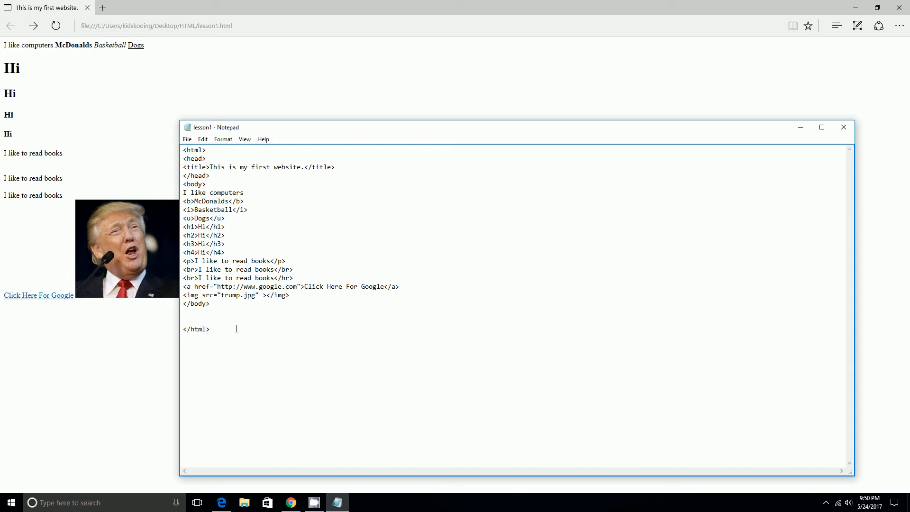
{"action": "type", "text": "title"}
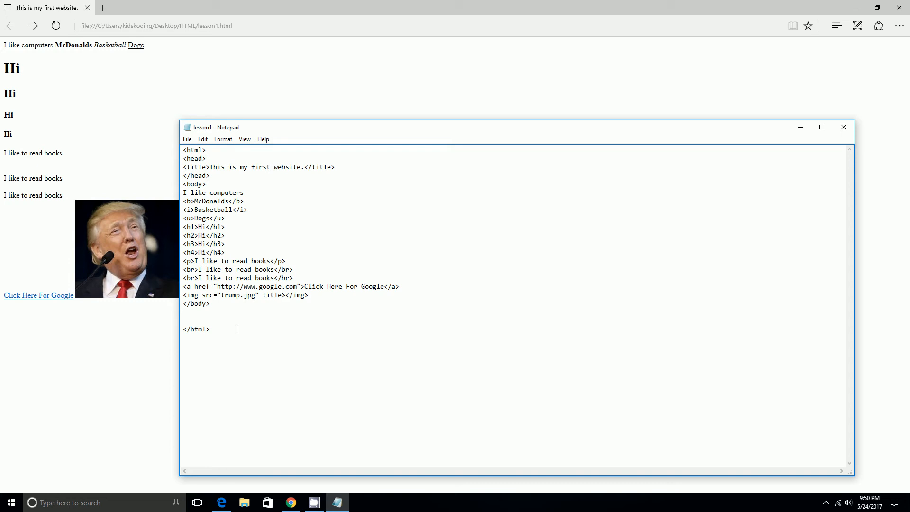
{"action": "type", "text": "+"}
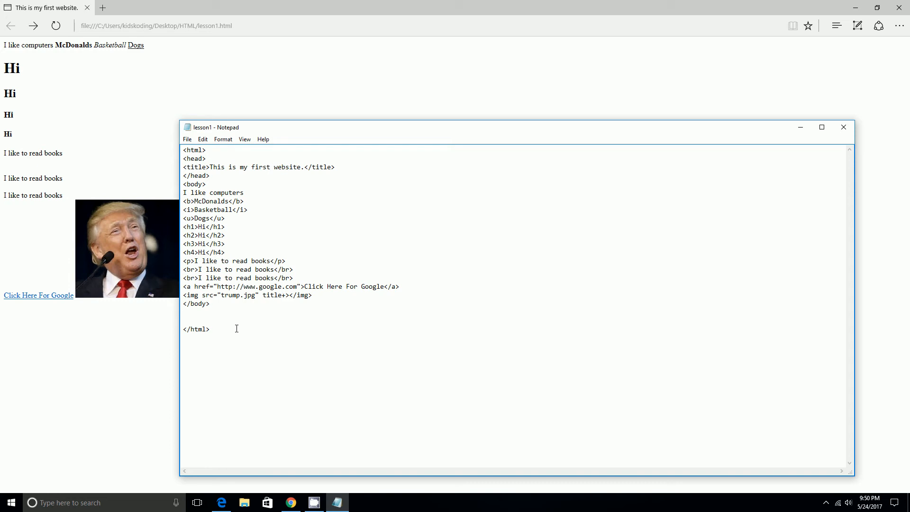
{"action": "key", "text": "Backspace"}
{"action": "type", "text": "=\"\""}
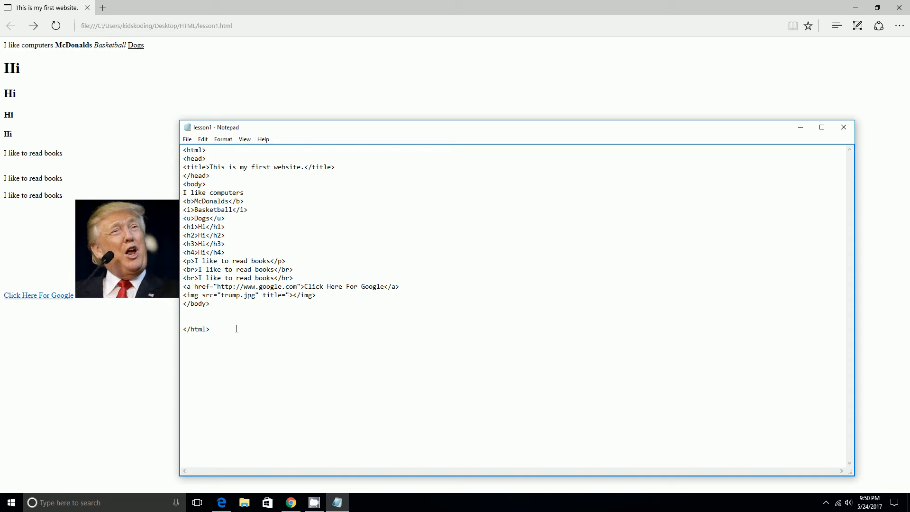
{"action": "left_click", "coordinate": [287, 294]}
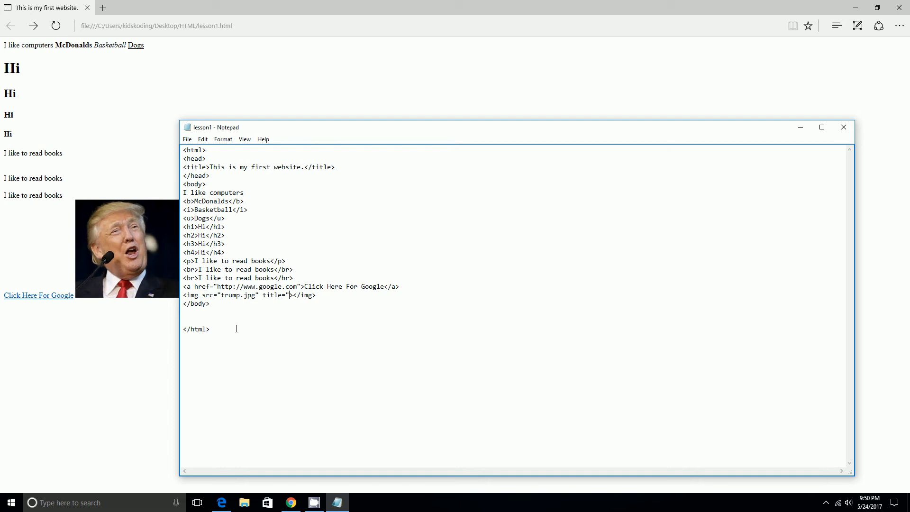
{"action": "type", "text": "Hi i am Donald J"}
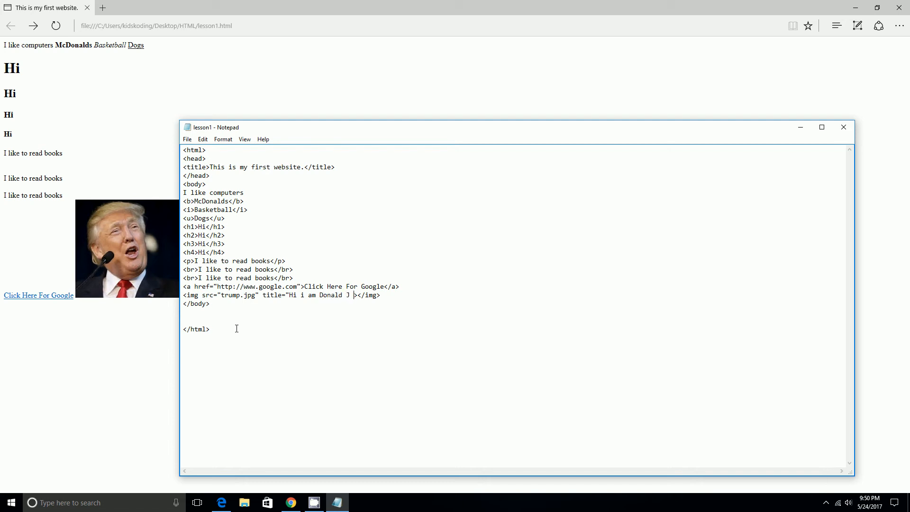
{"action": "type", "text": "Trump"}
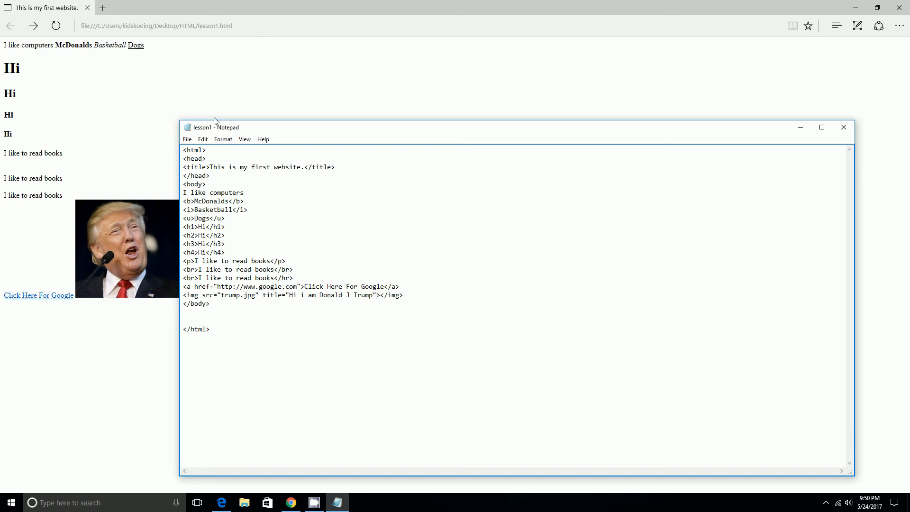
Save lesson1 via File > Save, then return to the Notepad code.
{"action": "left_click", "coordinate": [187, 139]}
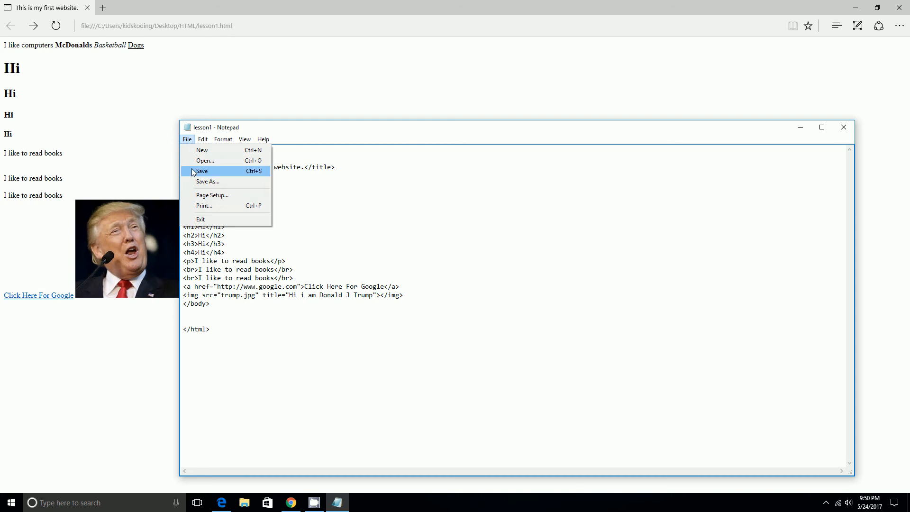
{"action": "left_click", "coordinate": [201, 170]}
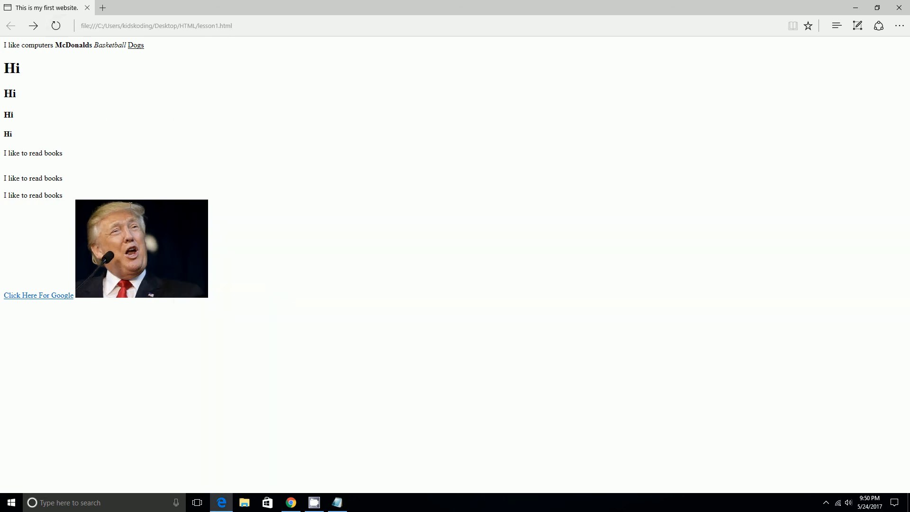
{"action": "mouse_move", "coordinate": [144, 214]}
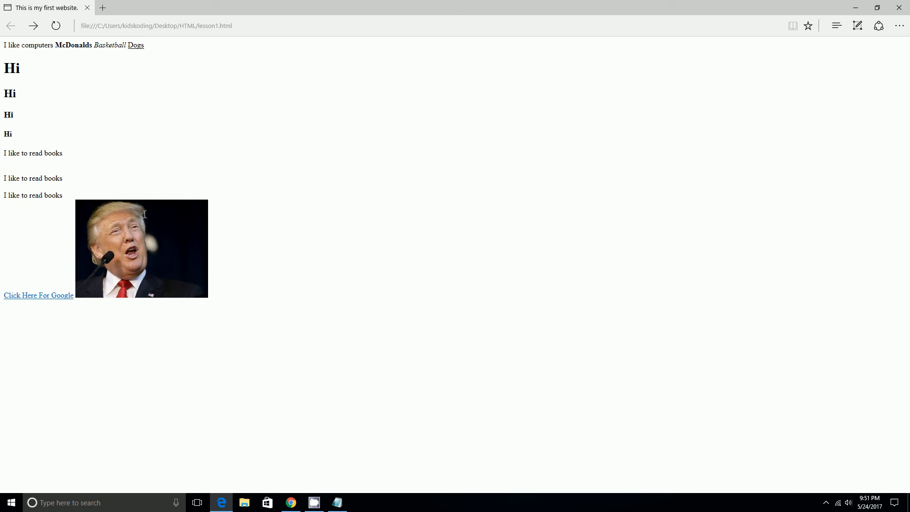
{"action": "mouse_move", "coordinate": [190, 480]}
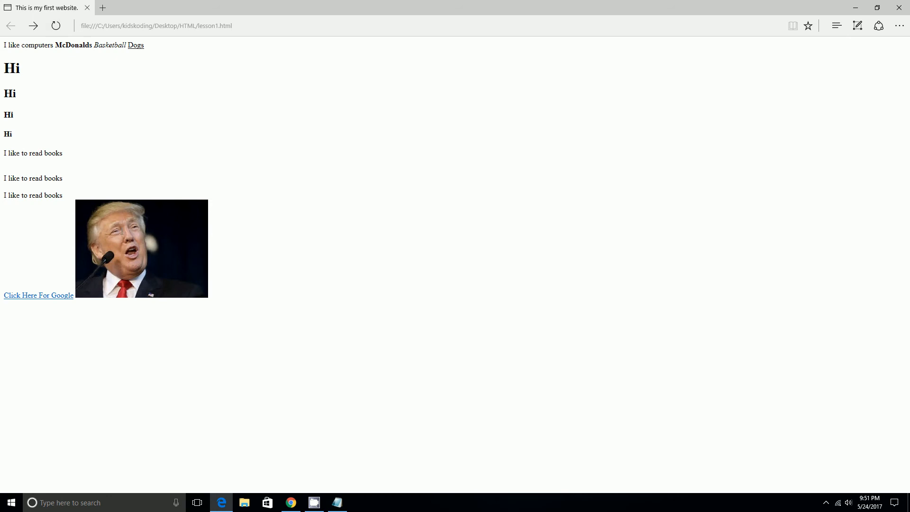
{"action": "mouse_move", "coordinate": [131, 237]}
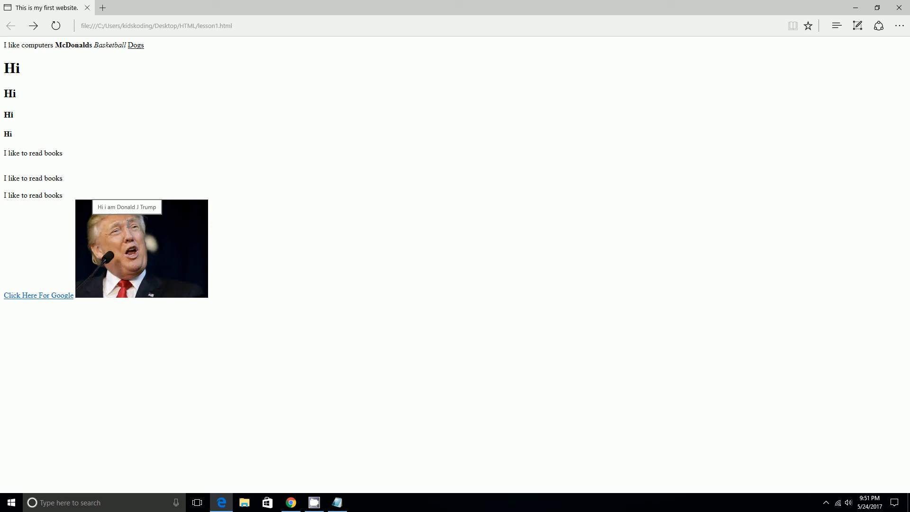
{"action": "left_click", "coordinate": [336, 502]}
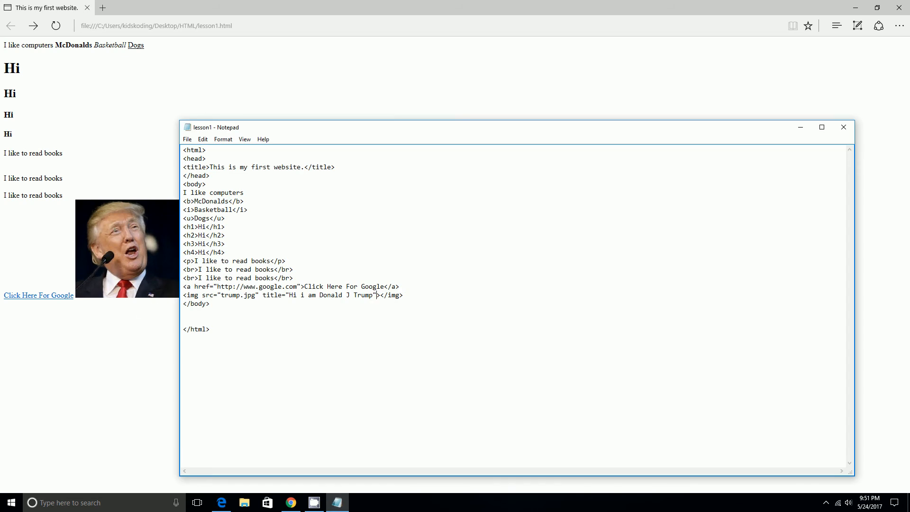
{"action": "mouse_move", "coordinate": [114, 229]}
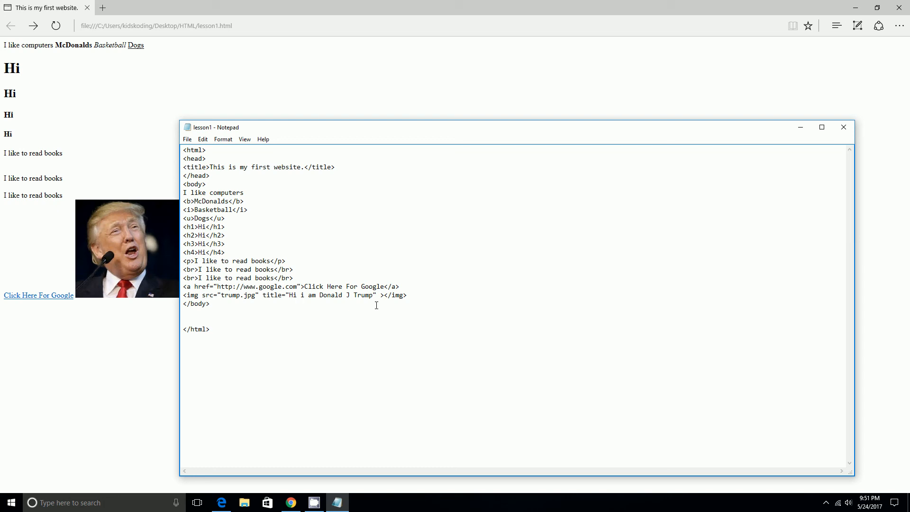
Add height=20% to the img tag, then return to the lesson1 code.
{"action": "type", "text": "hei"}
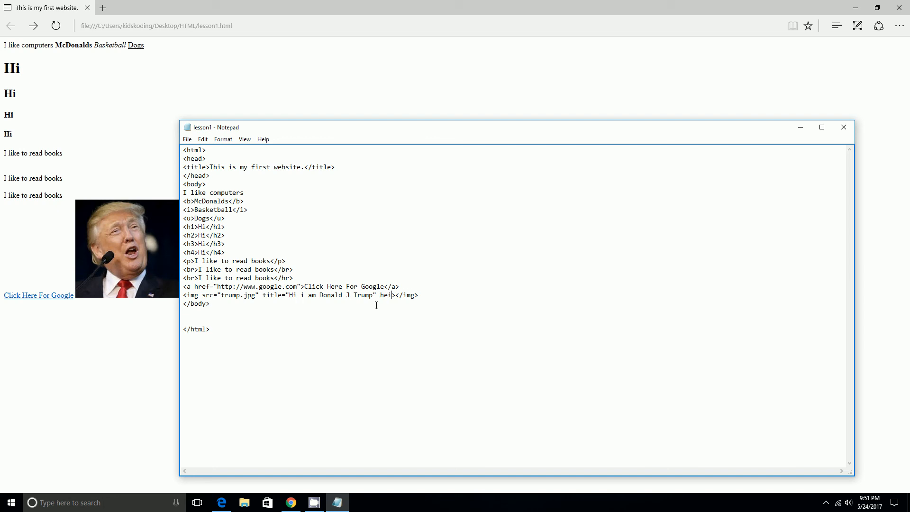
{"action": "type", "text": "ght="}
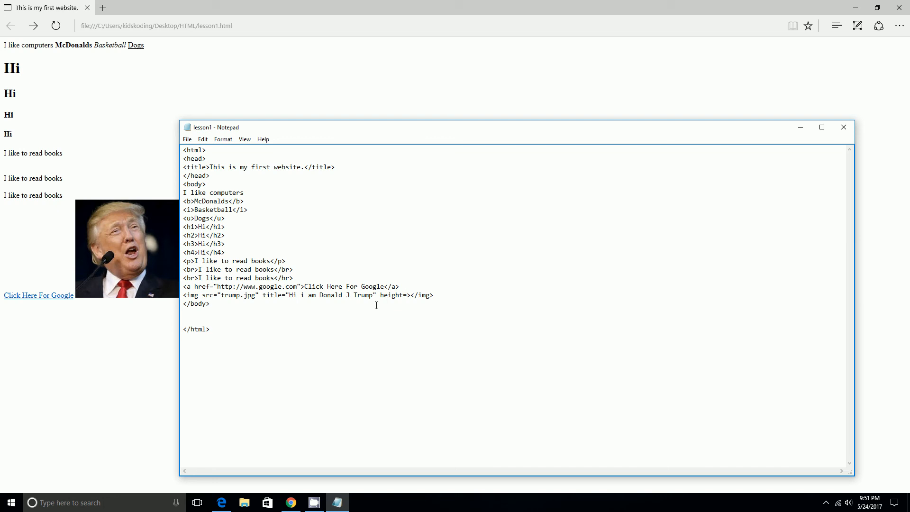
{"action": "type", "text": "20%"}
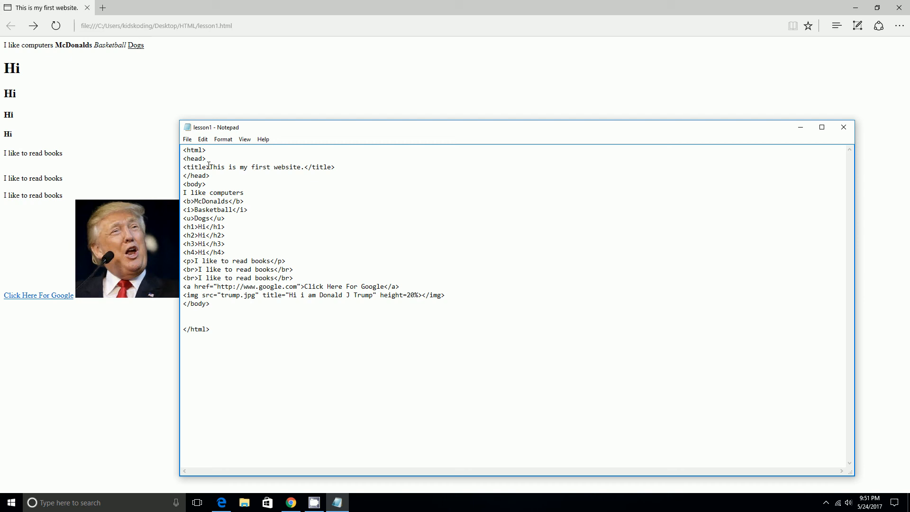
{"action": "left_click", "coordinate": [187, 138]}
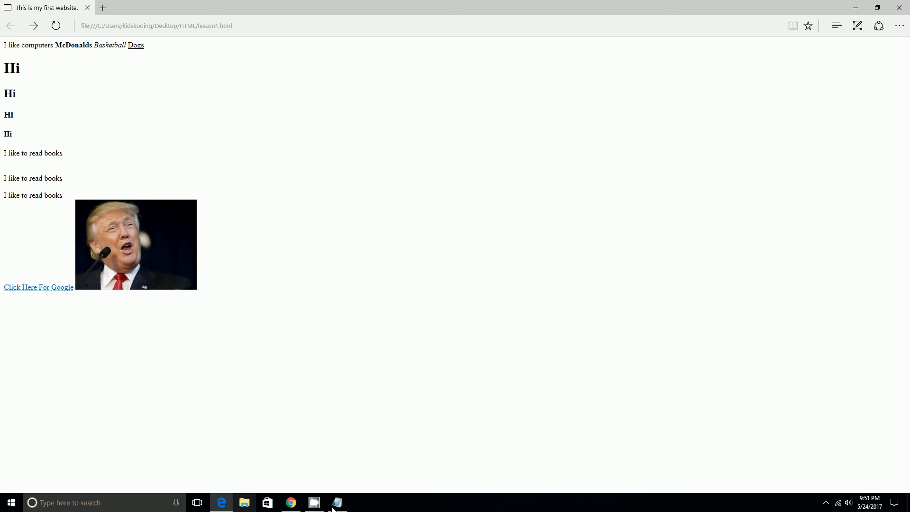
{"action": "left_click", "coordinate": [336, 502]}
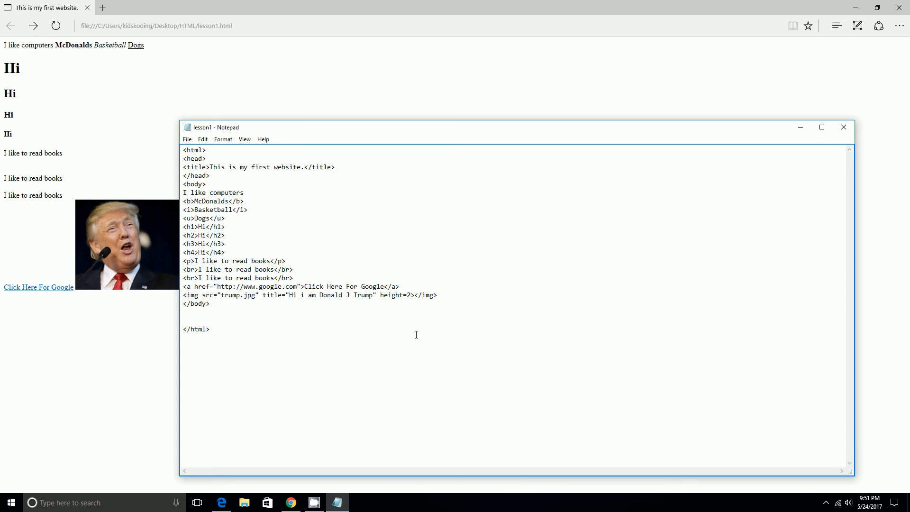
Set the image height to 99%.
{"action": "key", "text": "Backspace"}
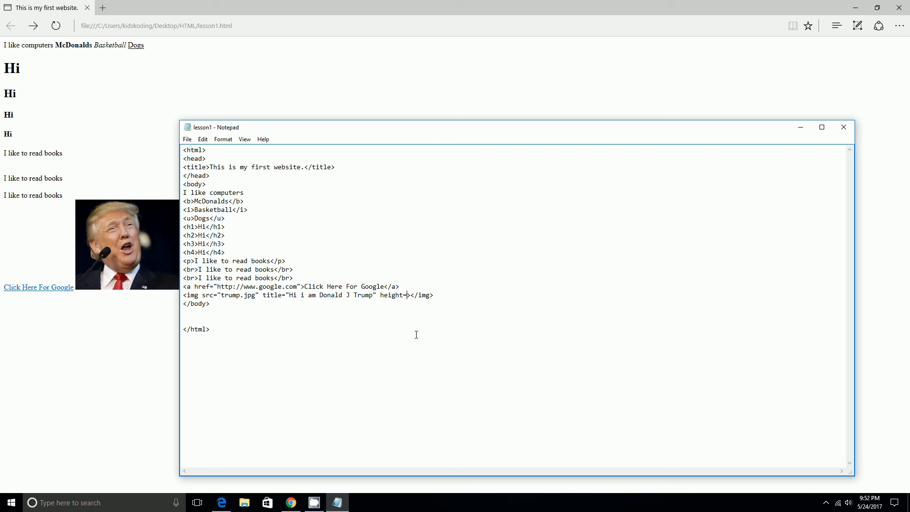
{"action": "type", "text": "99"}
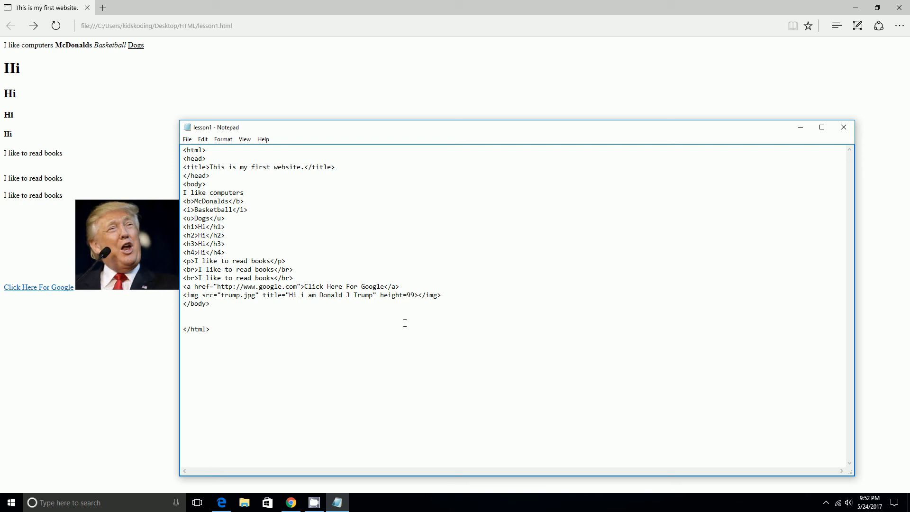
{"action": "type", "text": "%"}
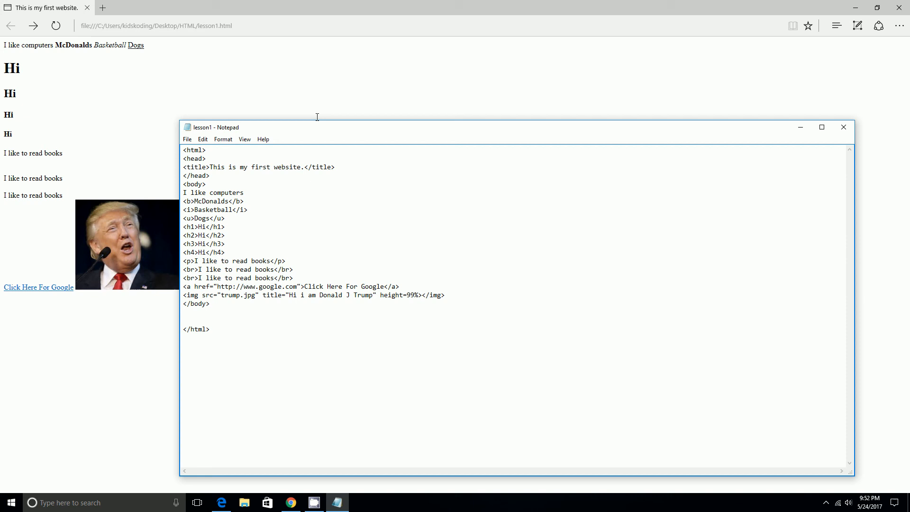
{"action": "left_click", "coordinate": [187, 139]}
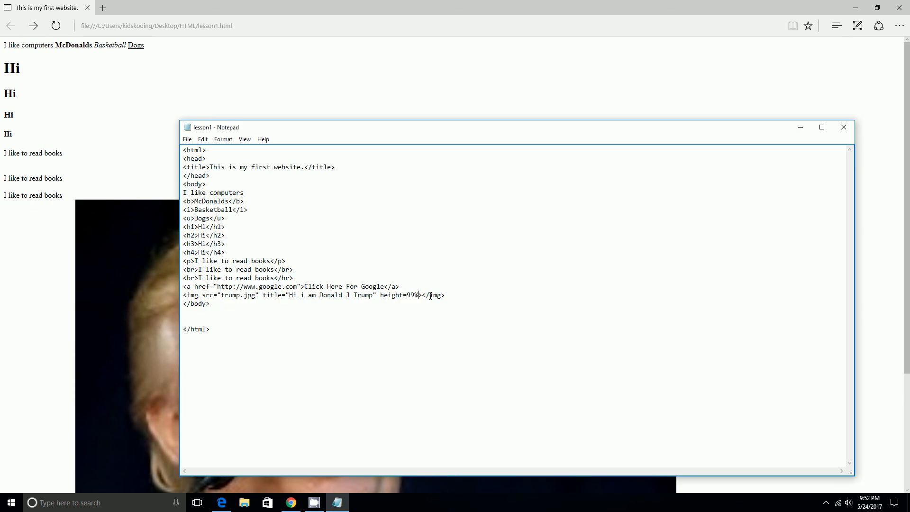
Change the height to 45%, then 20%, and preview the smaller image.
{"action": "key", "text": "Backspace"}
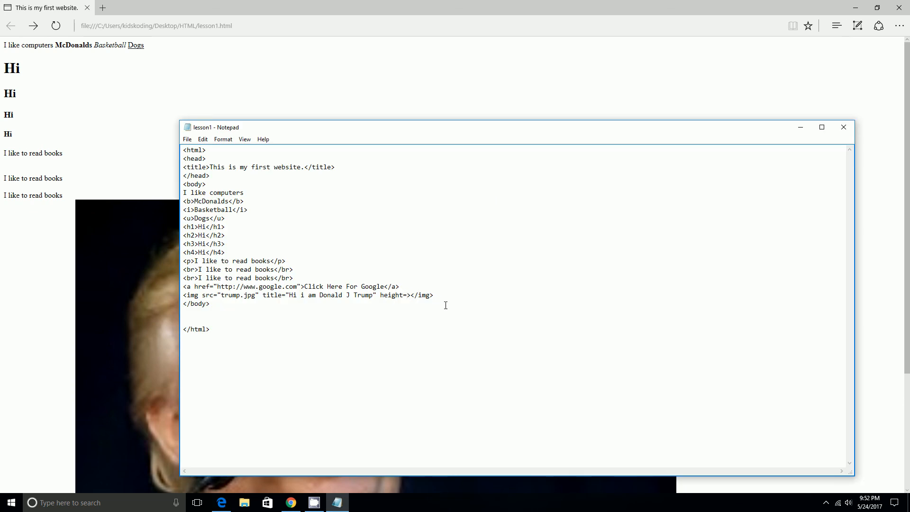
{"action": "type", "text": "45"}
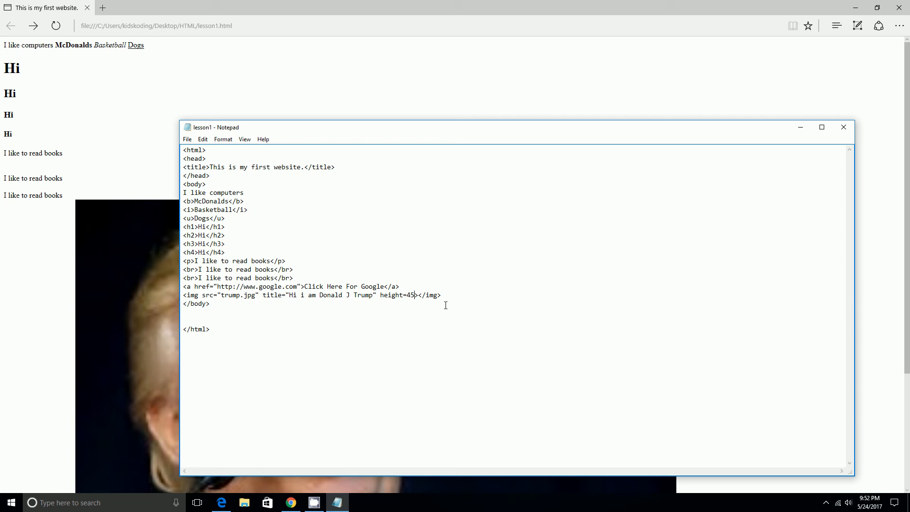
{"action": "type", "text": "%"}
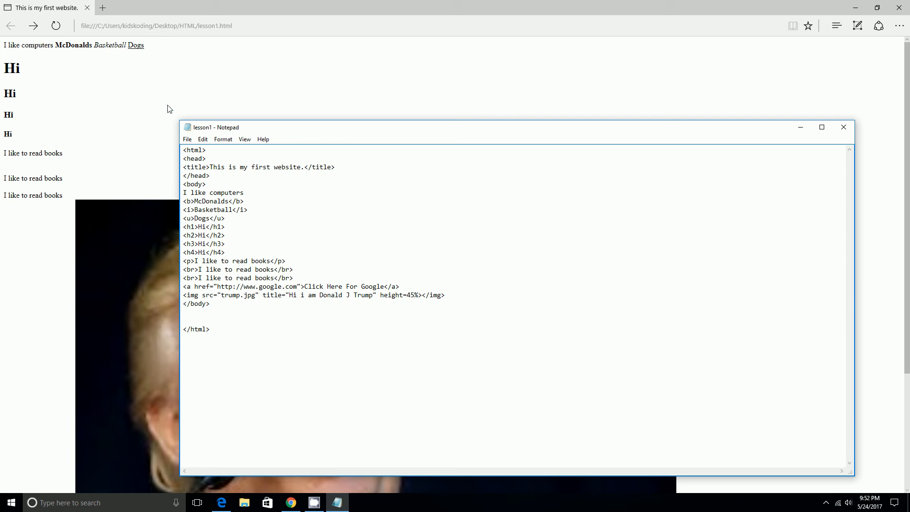
{"action": "left_click", "coordinate": [186, 139]}
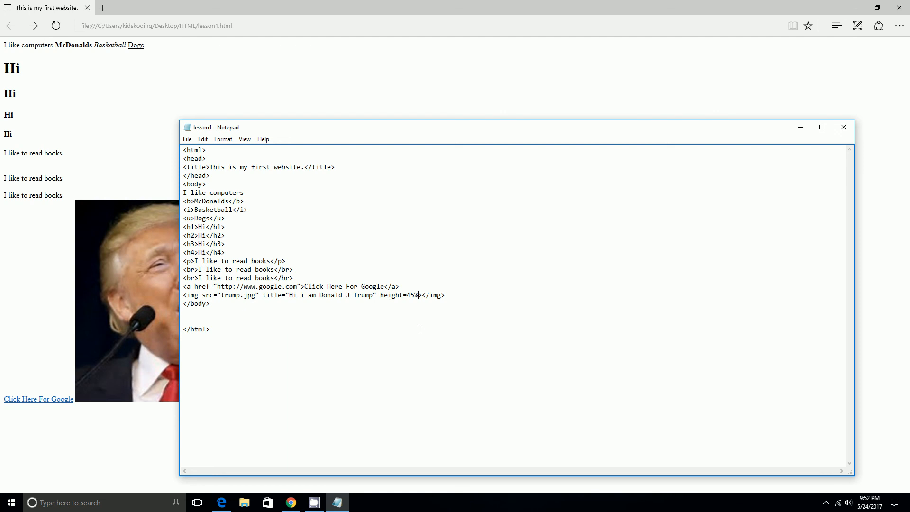
{"action": "type", "text": "20"}
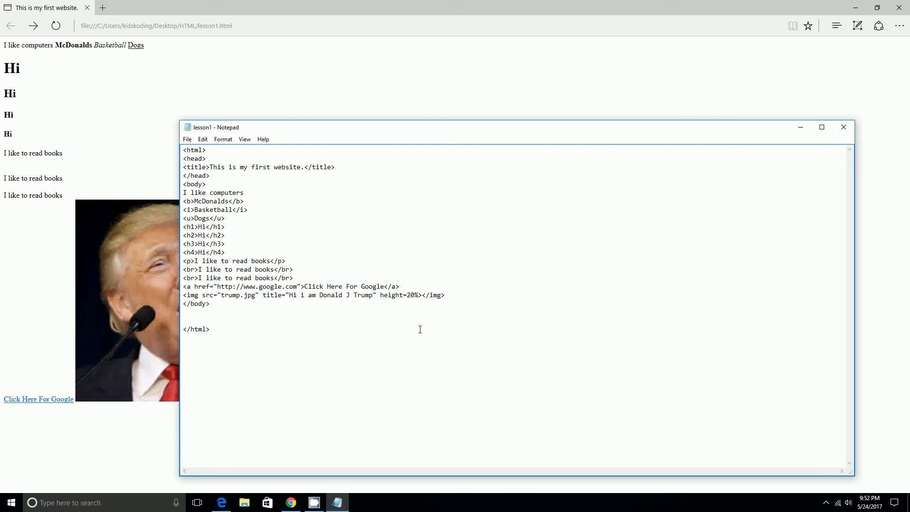
{"action": "left_click", "coordinate": [187, 139]}
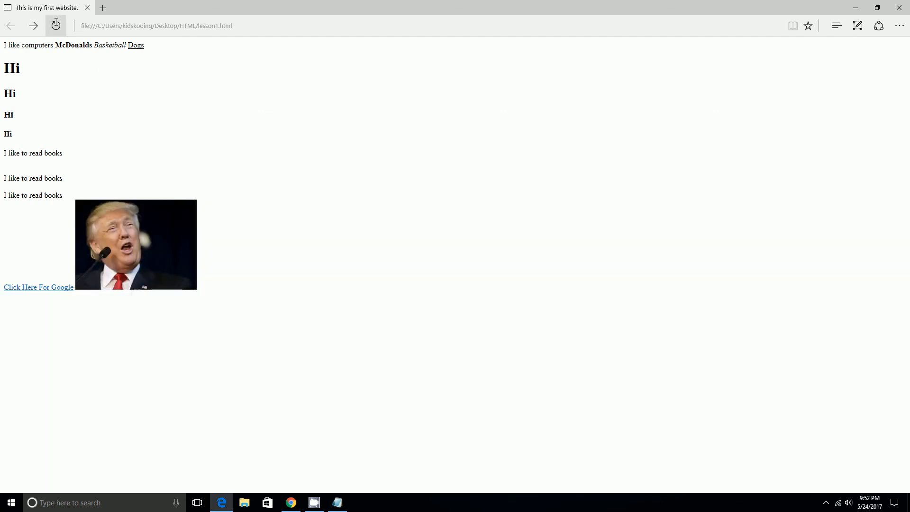
{"action": "mouse_move", "coordinate": [105, 209]}
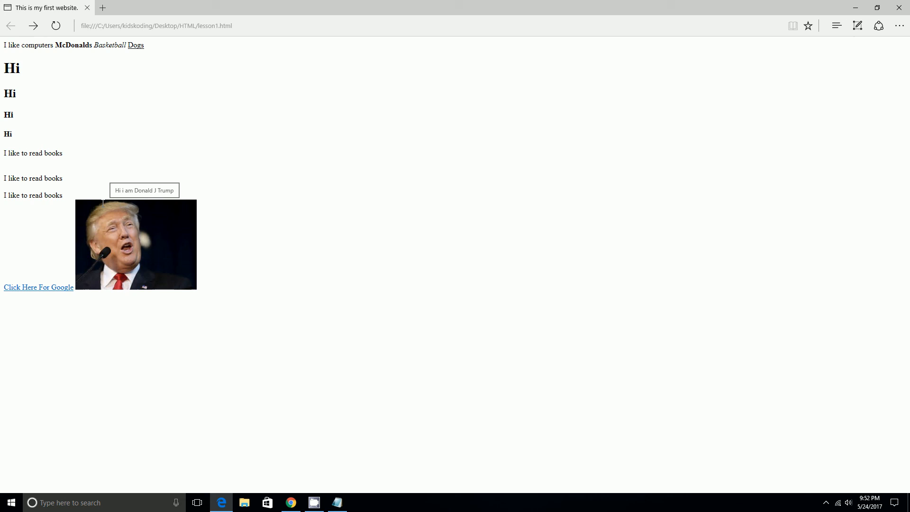
{"action": "mouse_move", "coordinate": [326, 506]}
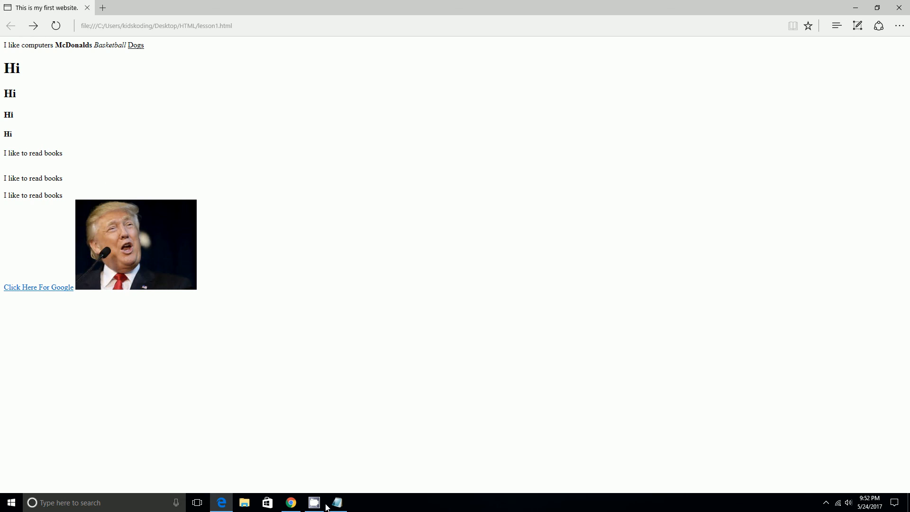
{"action": "left_click", "coordinate": [336, 502]}
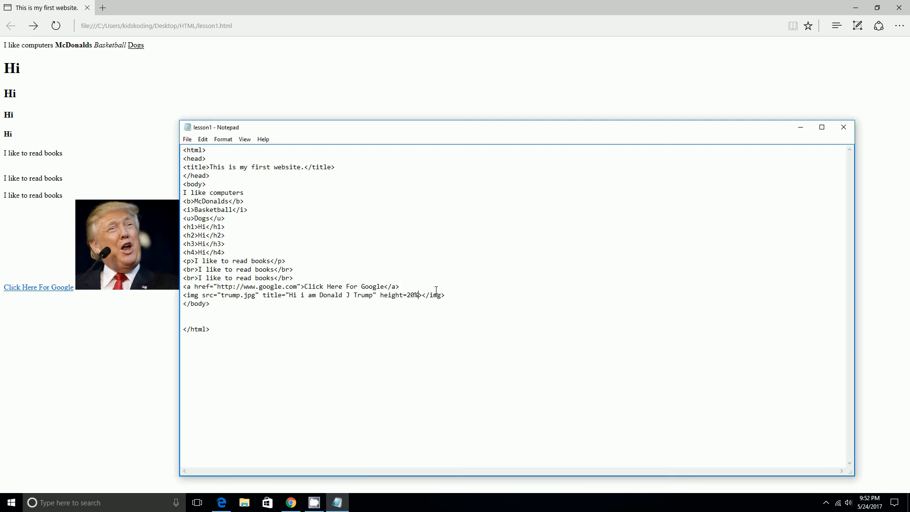
Set height=56, add width=43 to the img tag, and save lesson1.
{"action": "key", "text": "Backspace"}
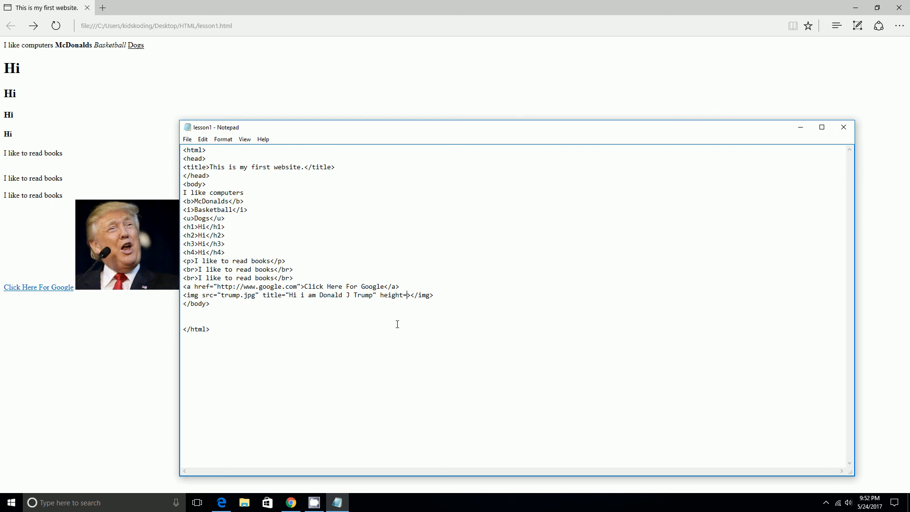
{"action": "type", "text": "56"}
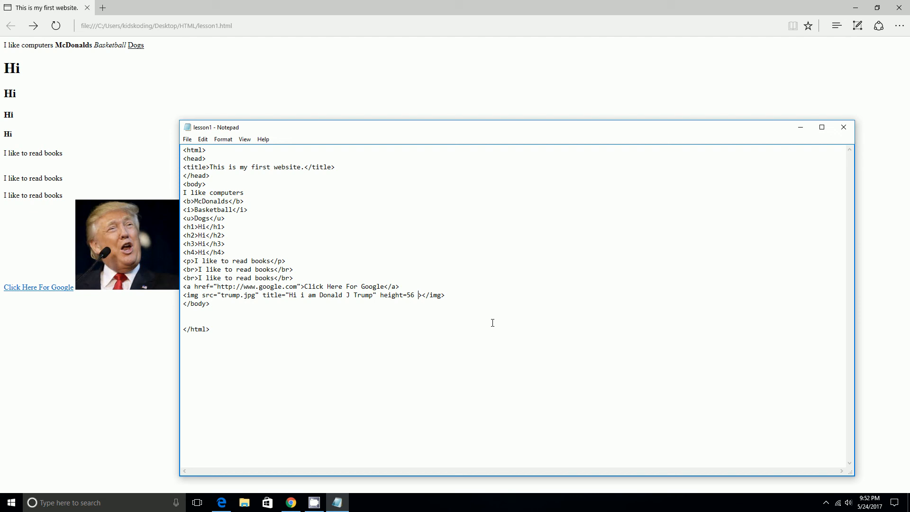
{"action": "type", "text": "width="}
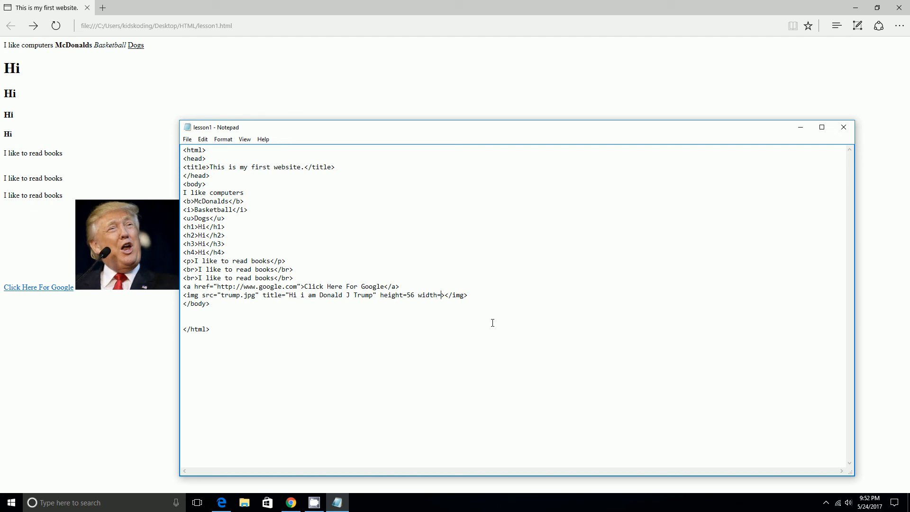
{"action": "type", "text": "43"}
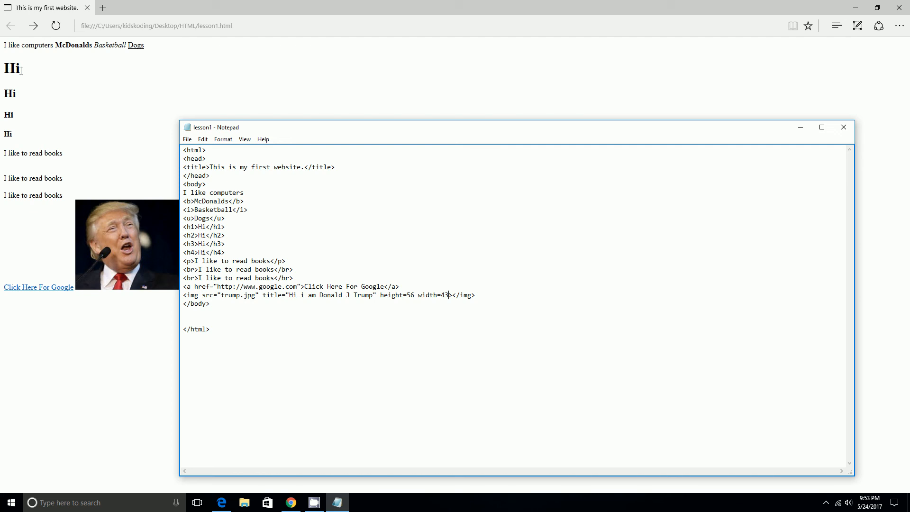
{"action": "left_click", "coordinate": [187, 139]}
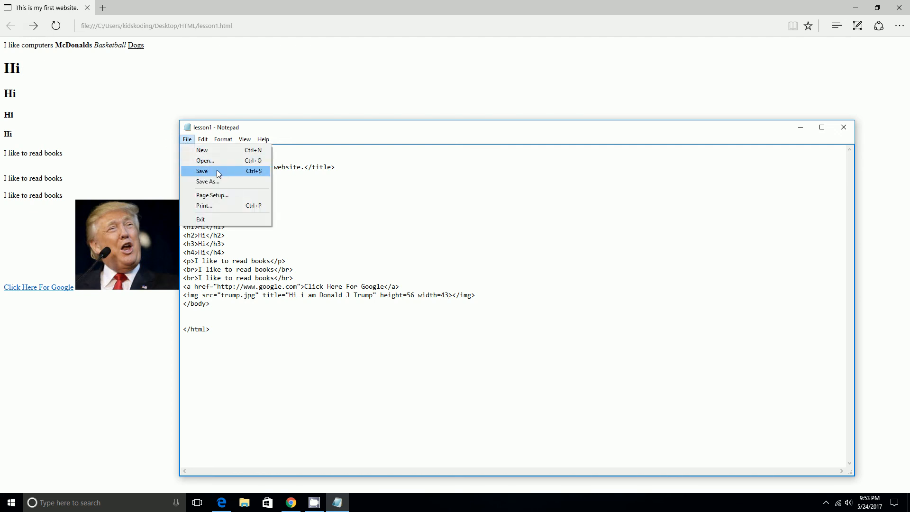
{"action": "left_click", "coordinate": [201, 171]}
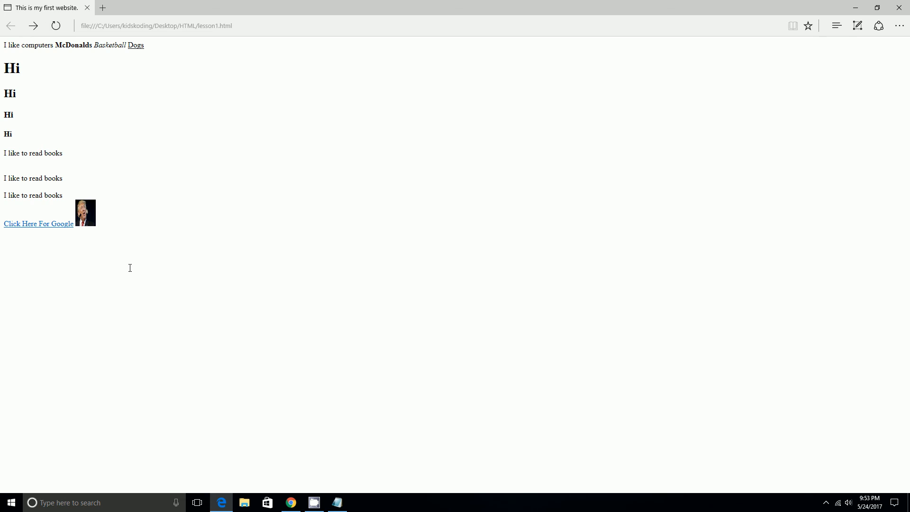
Change width and height both to 123 and save lesson1.
{"action": "left_click", "coordinate": [337, 501]}
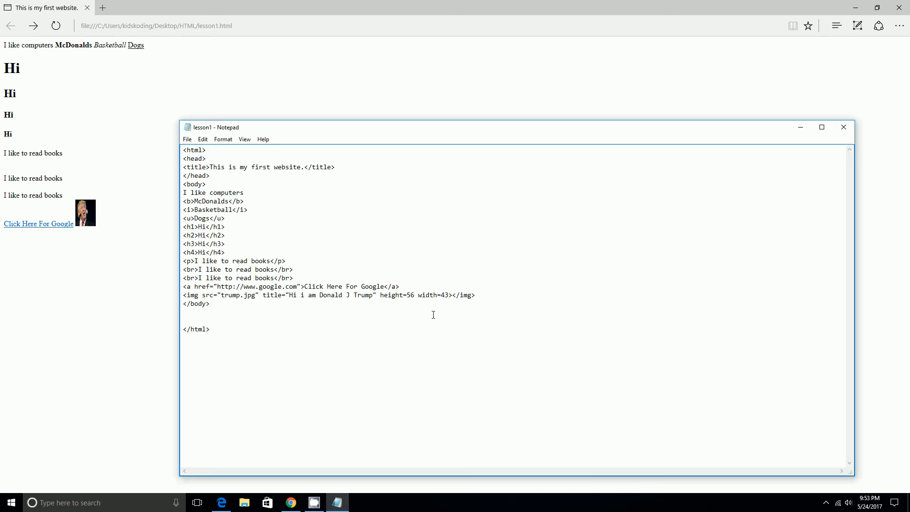
{"action": "key", "text": "Backspace"}
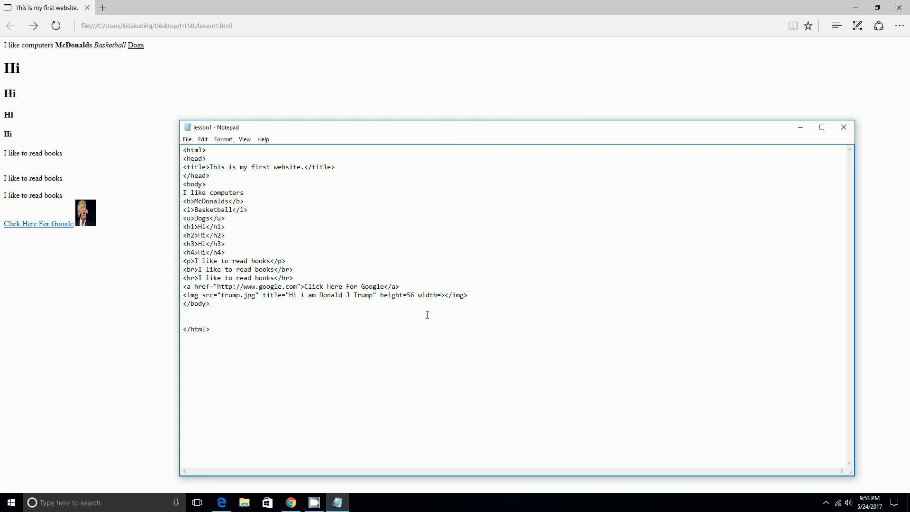
{"action": "type", "text": "123"}
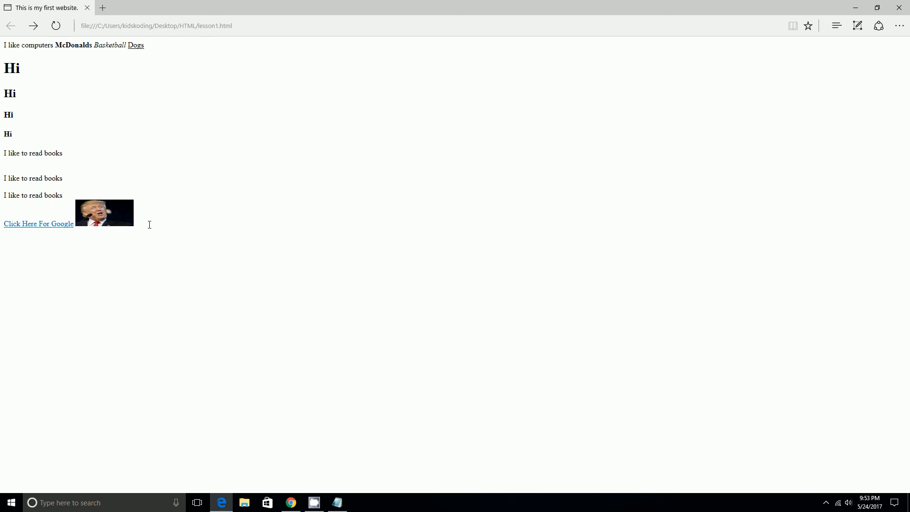
{"action": "left_click", "coordinate": [337, 501]}
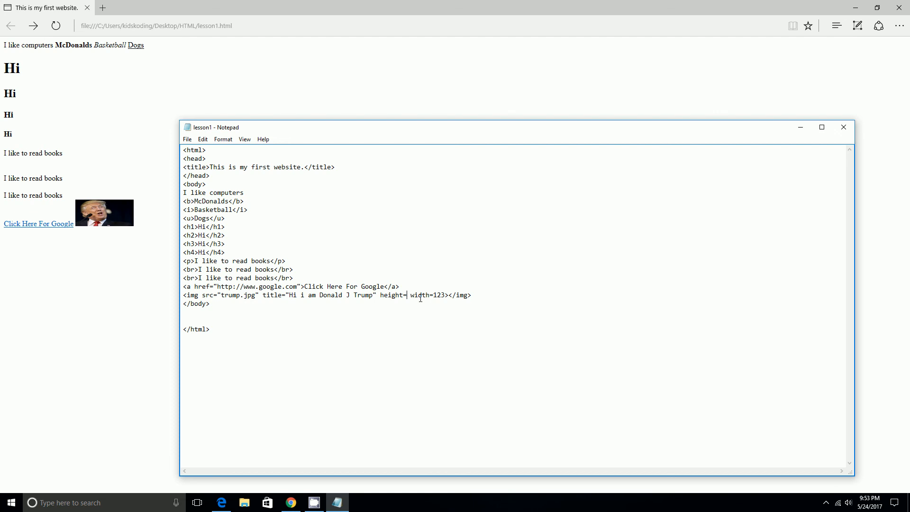
{"action": "type", "text": "123"}
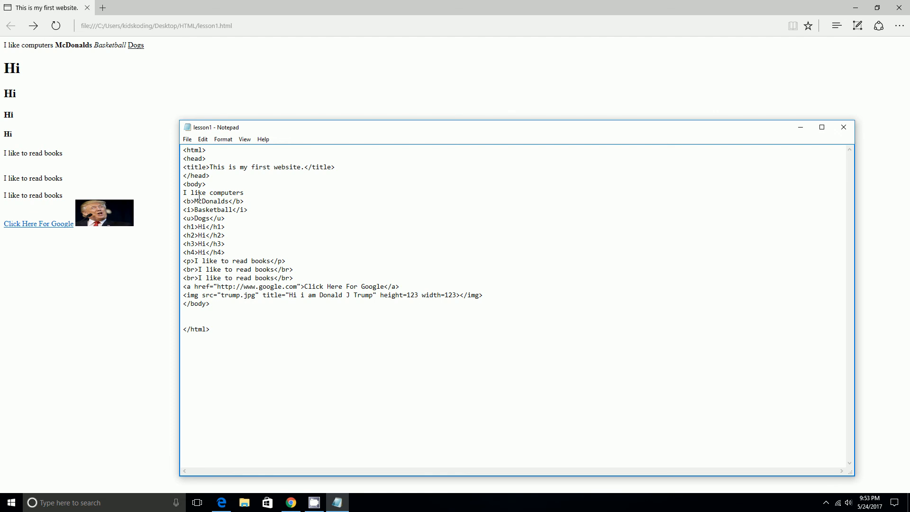
{"action": "left_click", "coordinate": [187, 139]}
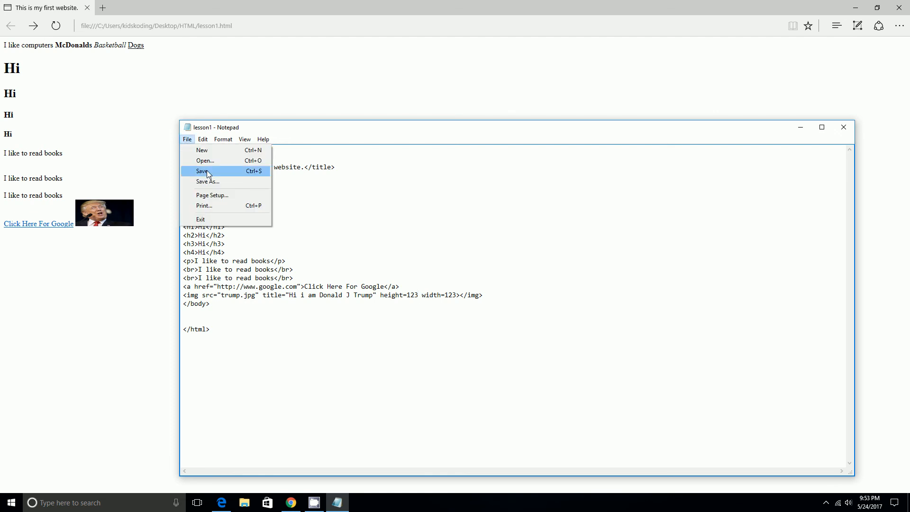
{"action": "left_click", "coordinate": [202, 171]}
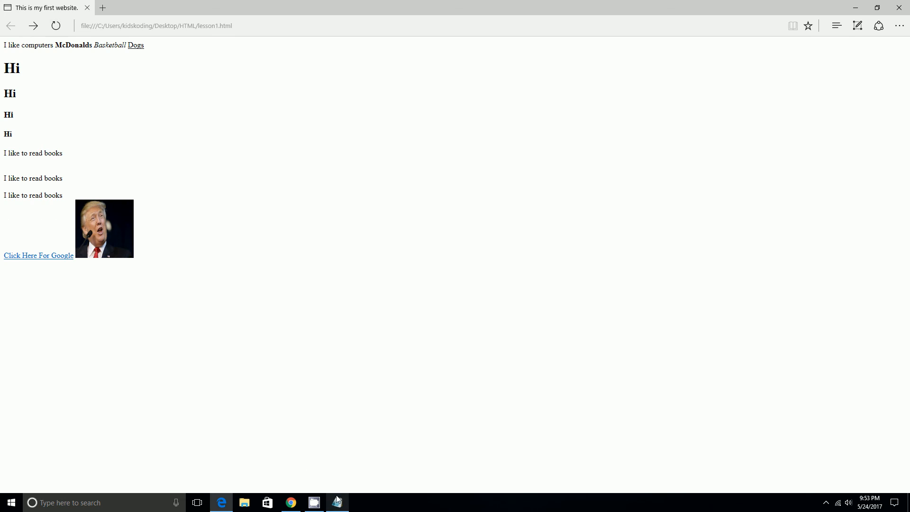
Bring the lesson1 Notepad window back over the Edge page.
{"action": "right_click", "coordinate": [336, 502]}
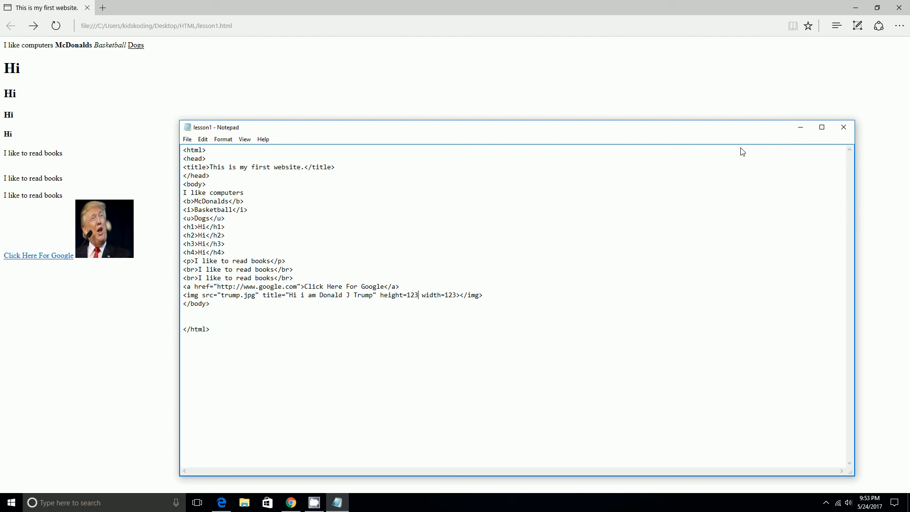
{"action": "mouse_move", "coordinate": [806, 158]}
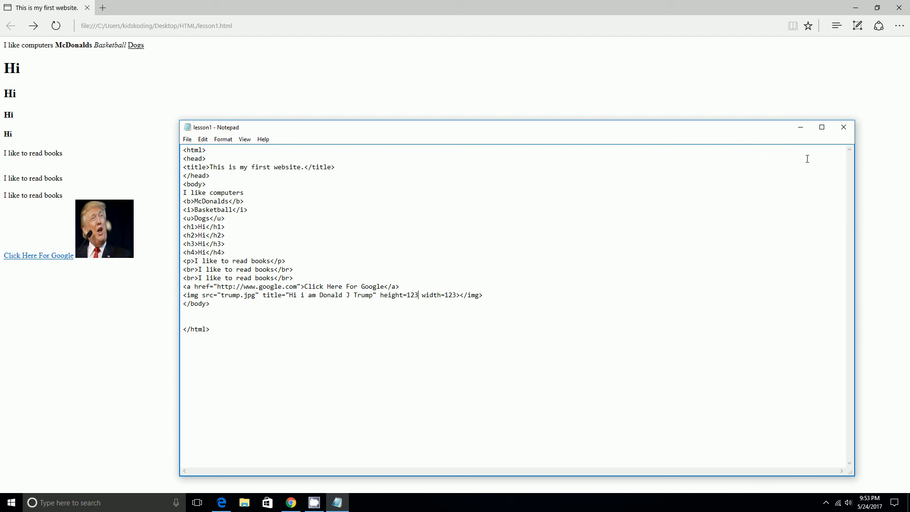